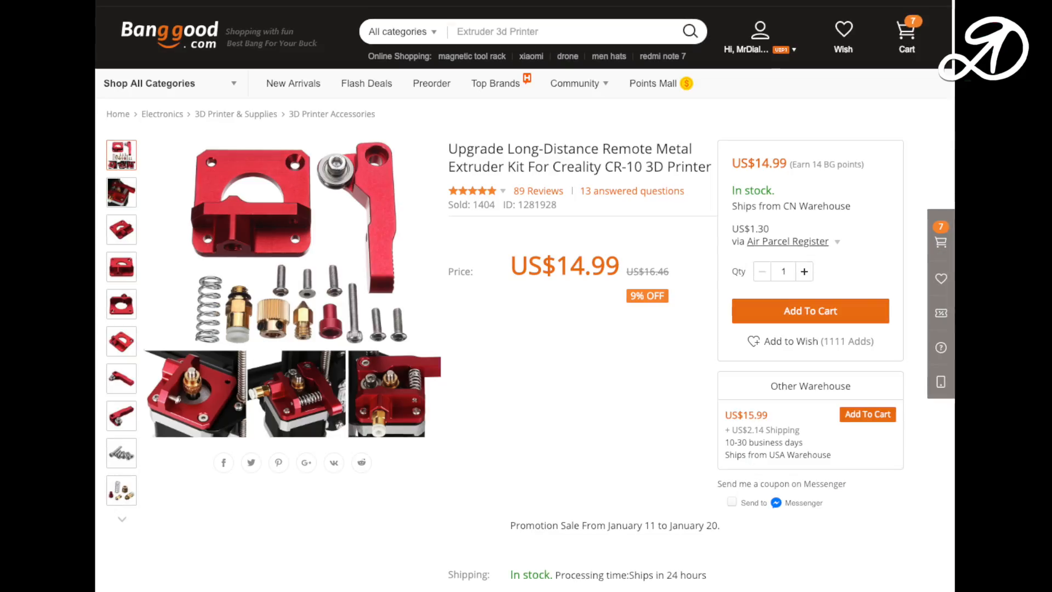
Step: Enlarge the metal extruder kit's product photo into the full-size gallery viewer
{"action": "scroll", "scroll_direction": "up", "scroll_amount": 3}
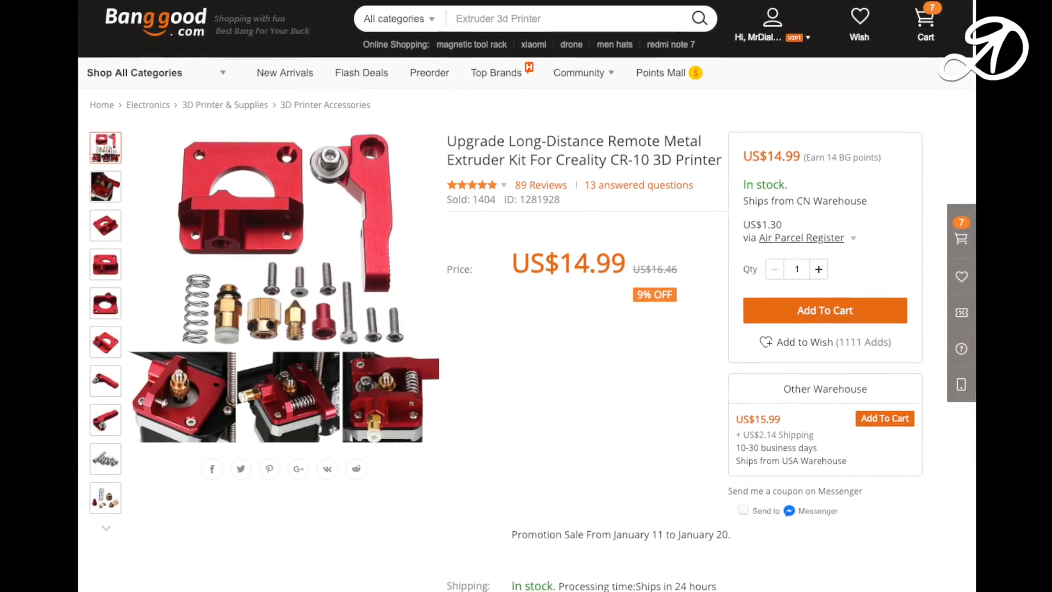
{"action": "left_click", "coordinate": [269, 235]}
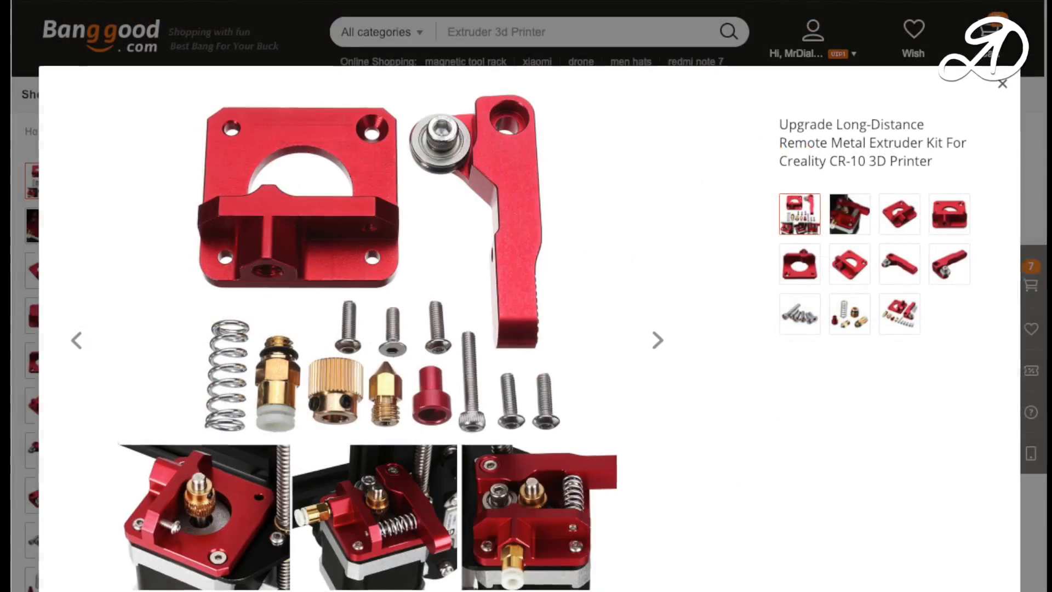
{"action": "scroll", "scroll_direction": "up", "scroll_amount": 3}
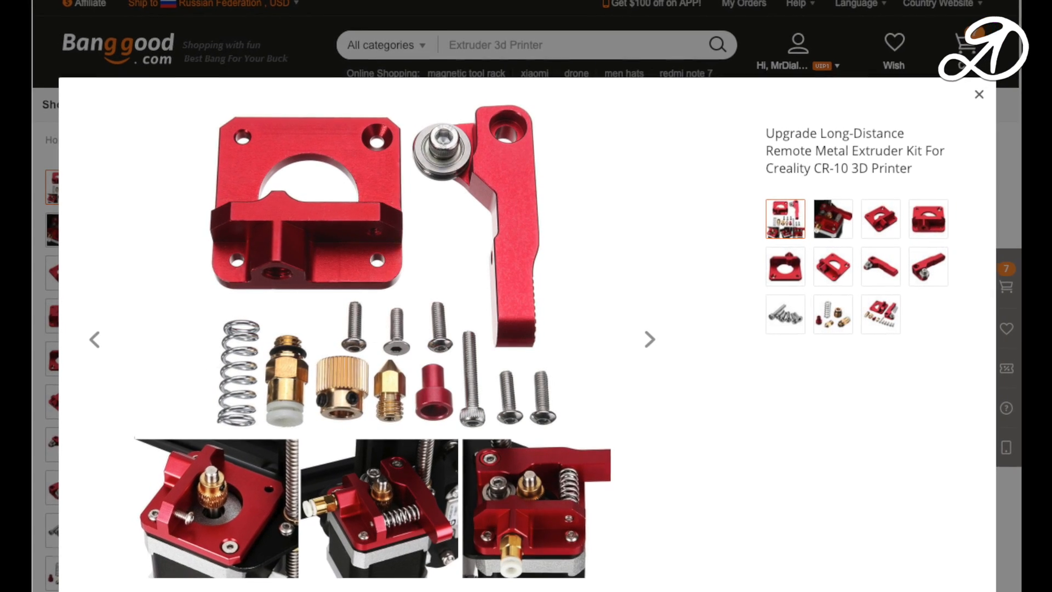
{"action": "left_click", "coordinate": [978, 93]}
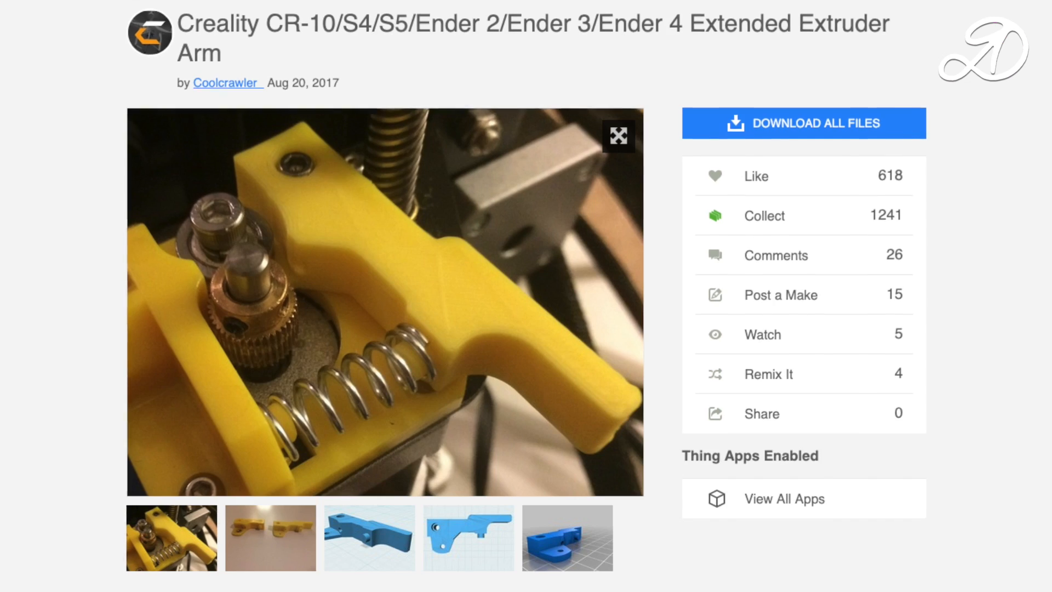
Step: Scroll down through the Extended Extruder Arm and Creality improved lever feeder pages
{"action": "scroll", "scroll_direction": "down", "scroll_amount": 3}
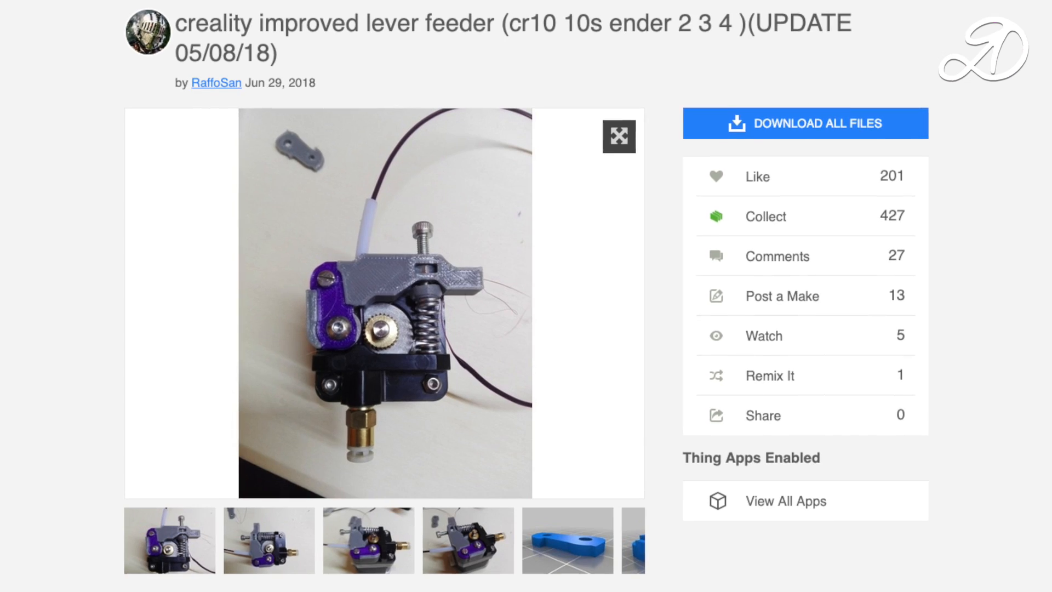
{"action": "scroll", "scroll_direction": "down", "scroll_amount": 3}
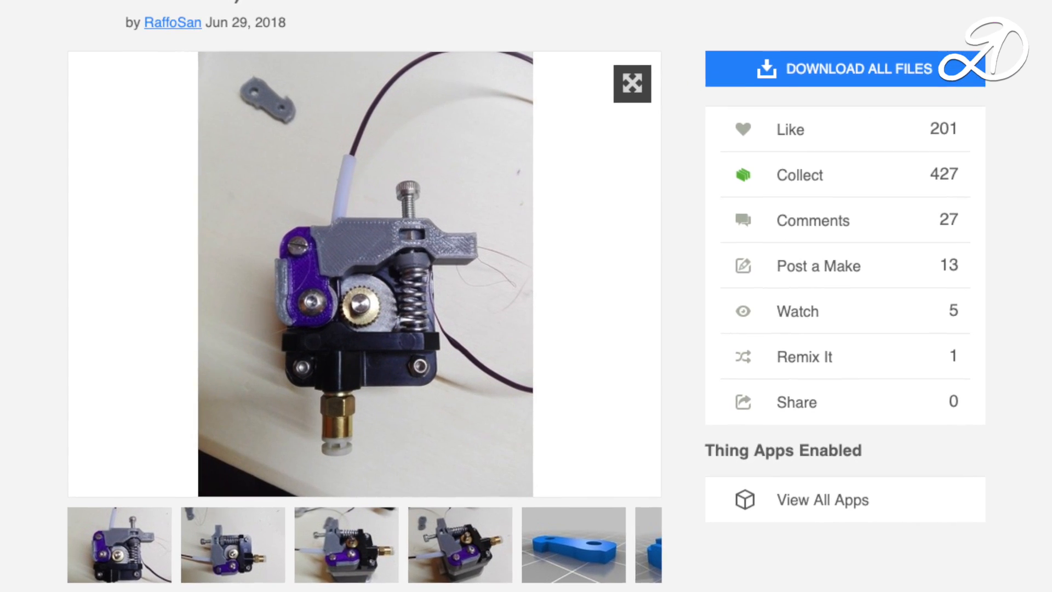